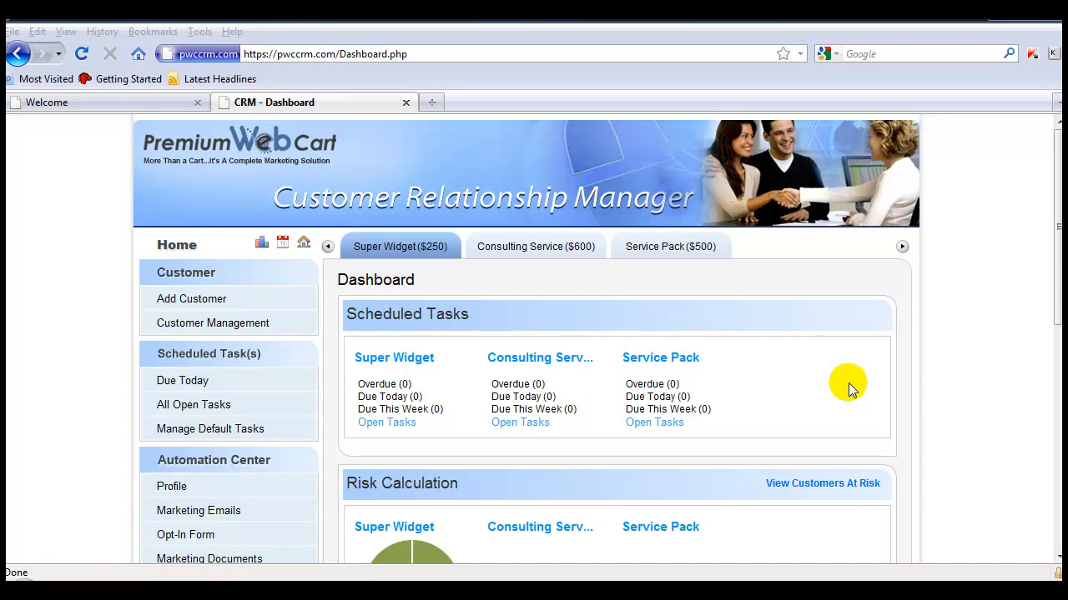
mouse_move(847, 387)
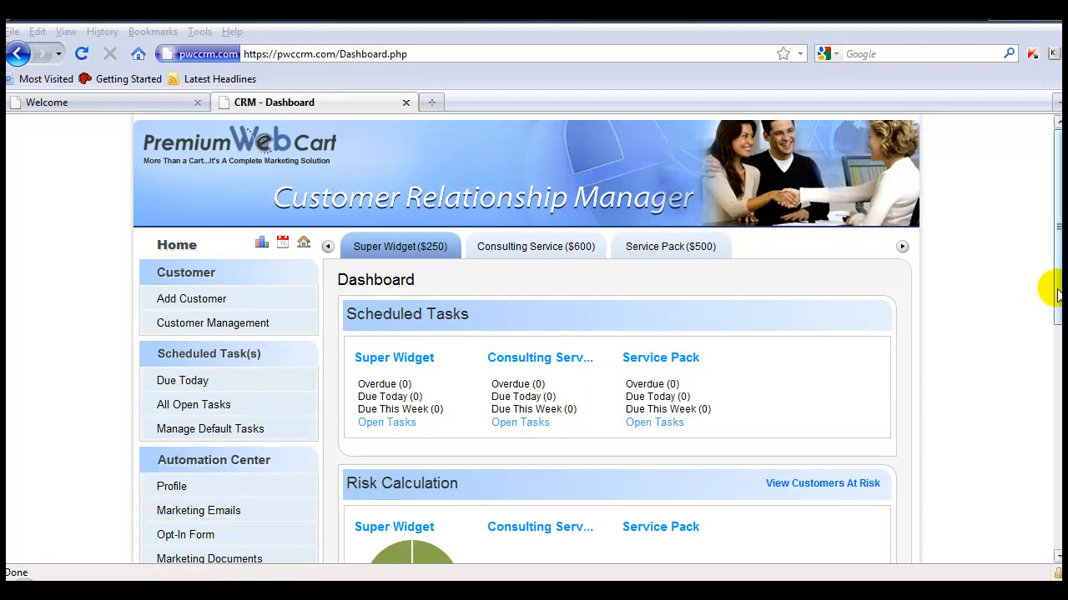
Go to Manage Sales Path and view the Domestic path for Super Widget with Start and End points.
scroll(down, 3)
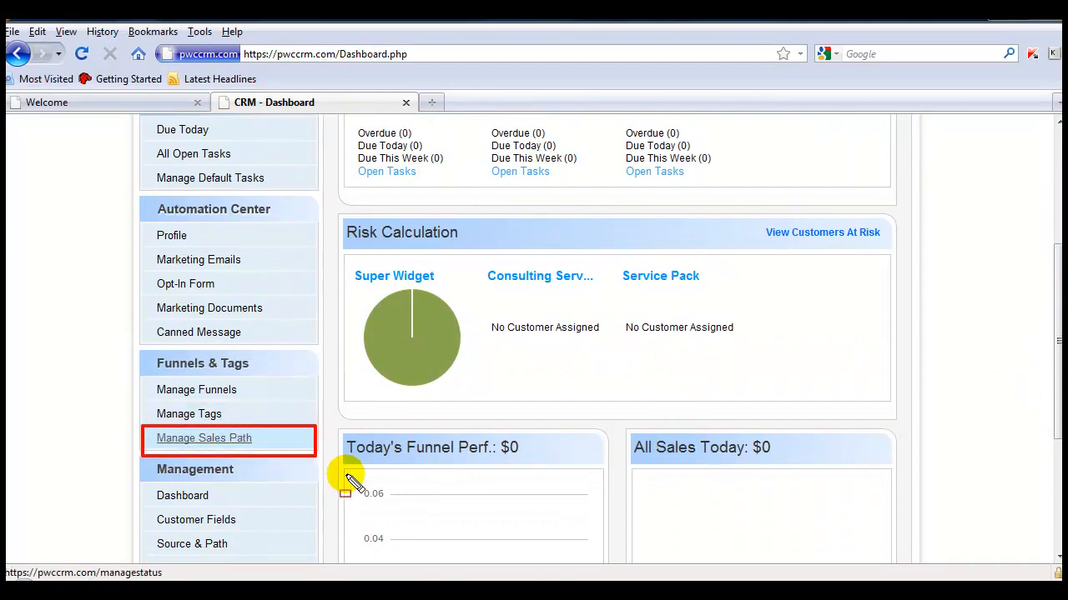
click(203, 437)
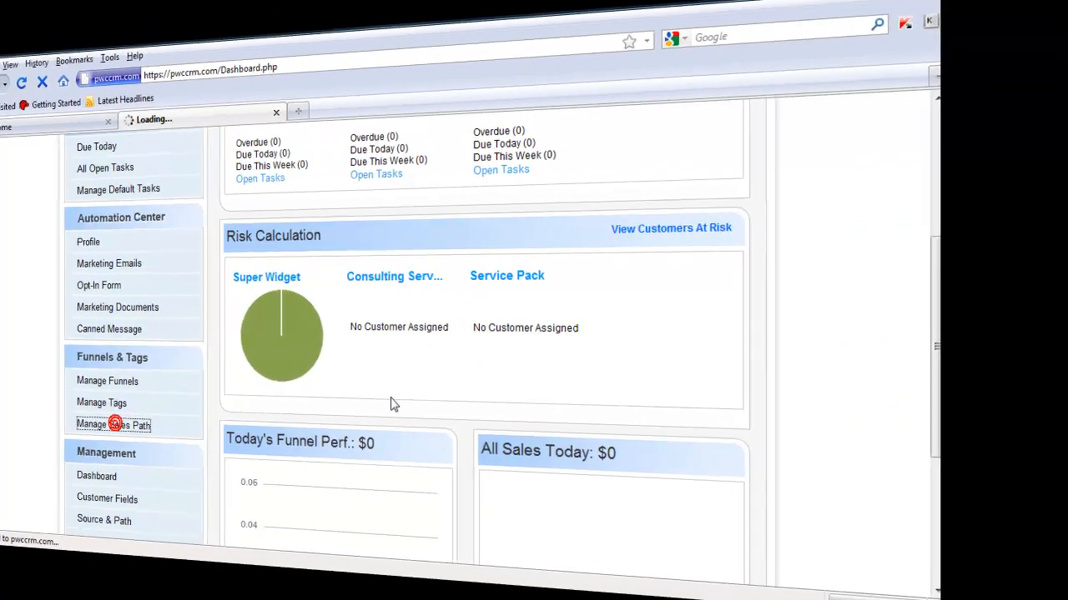
click(113, 426)
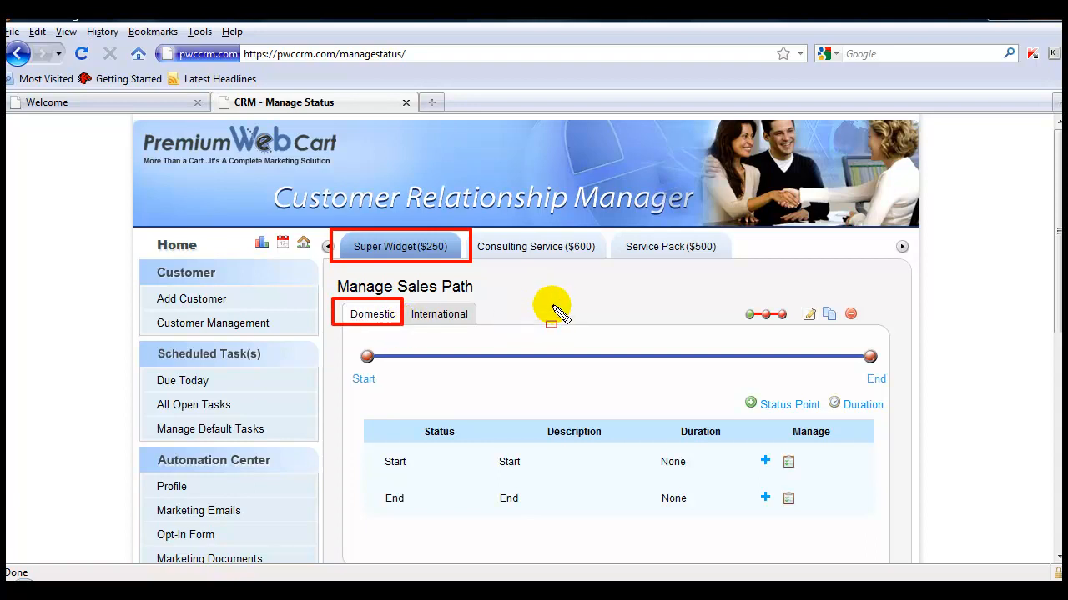
scroll(down, 3)
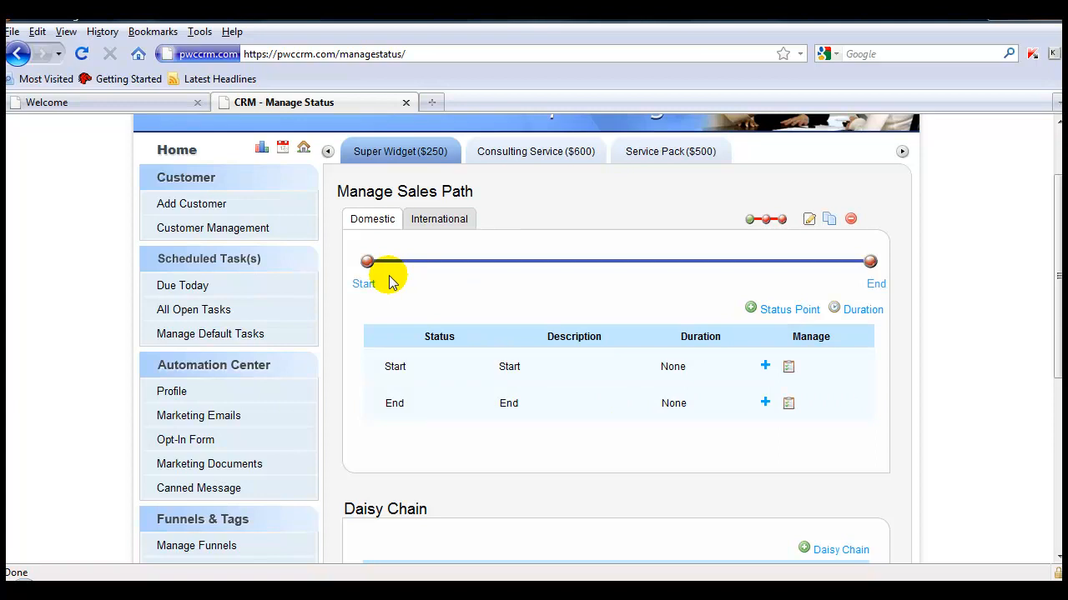
mouse_move(437, 297)
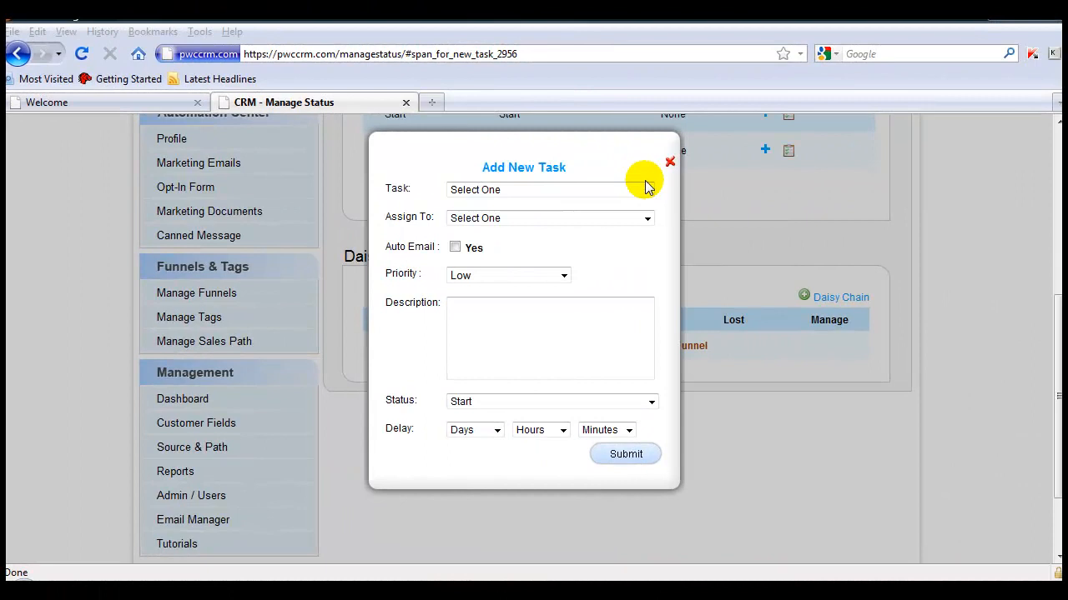
Fill the new task as an automatic Send Email from Joe Tester with Video Demo 2 and 30 minutes delay.
click(550, 190)
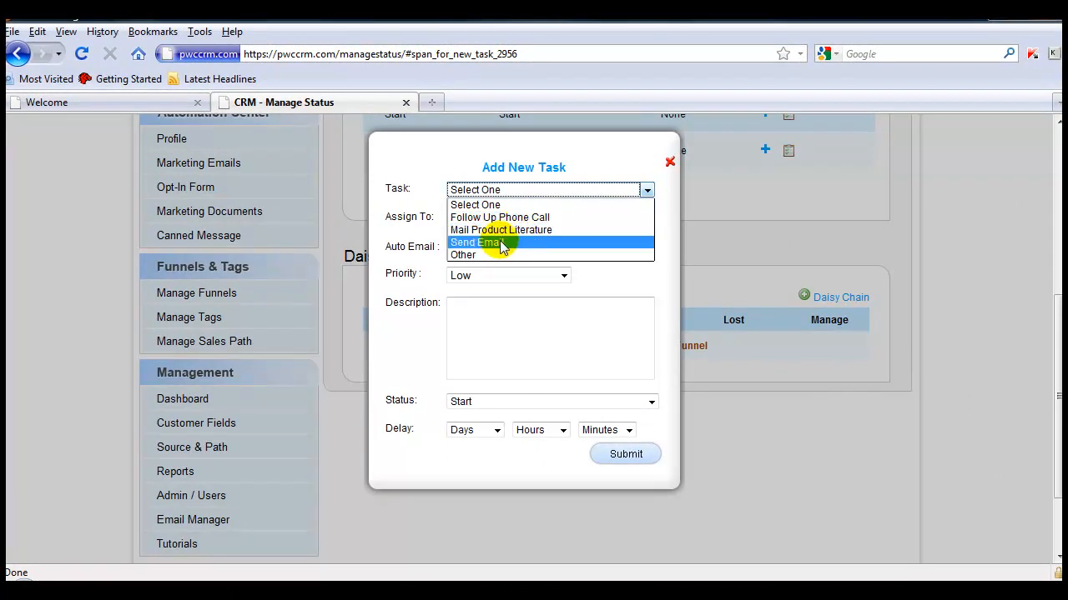
click(476, 244)
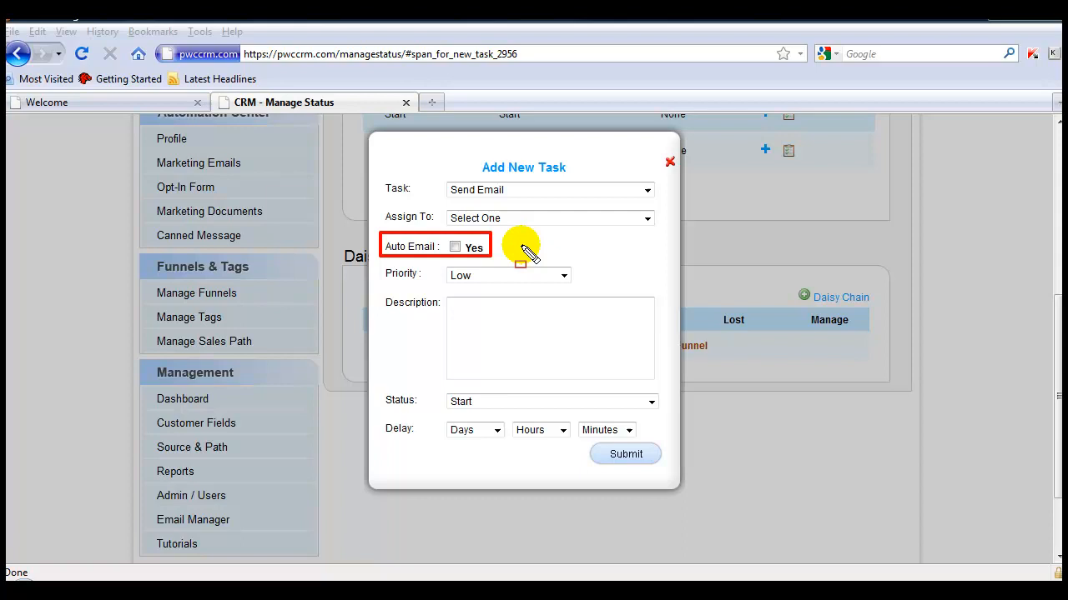
click(455, 247)
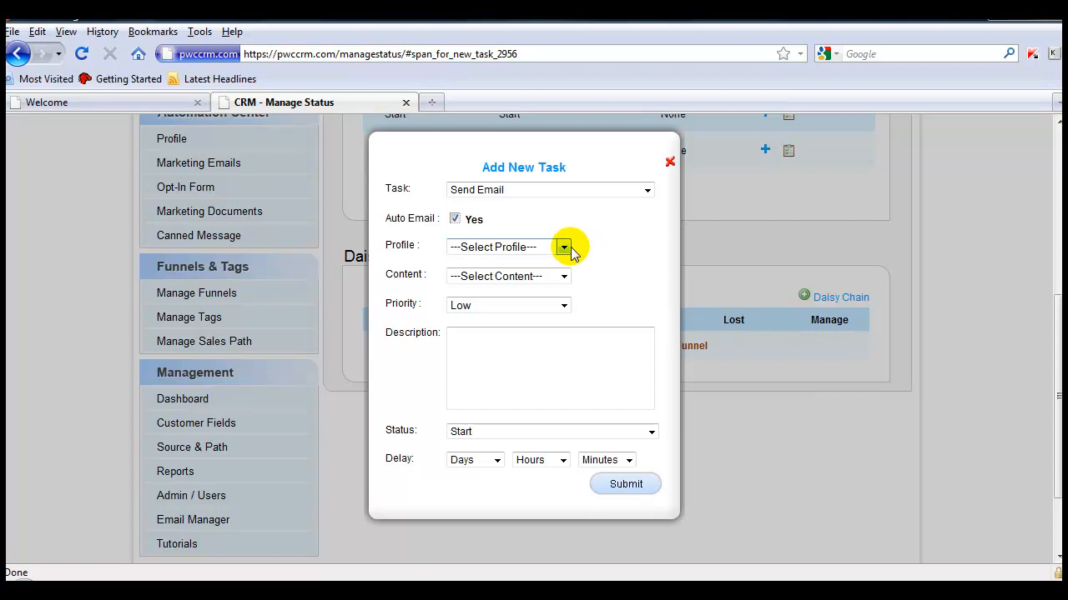
click(563, 247)
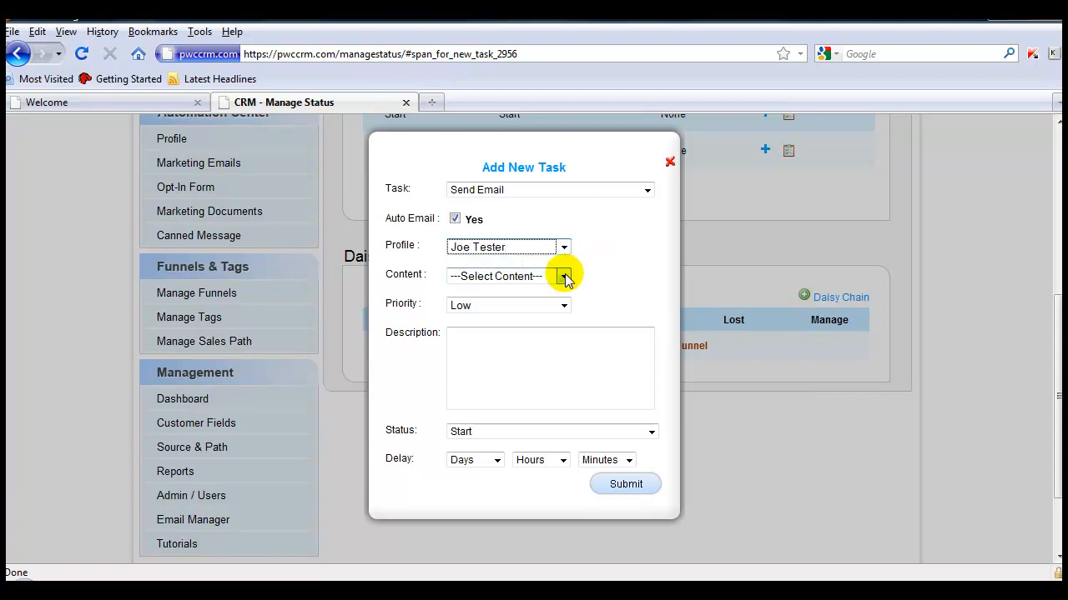
click(507, 277)
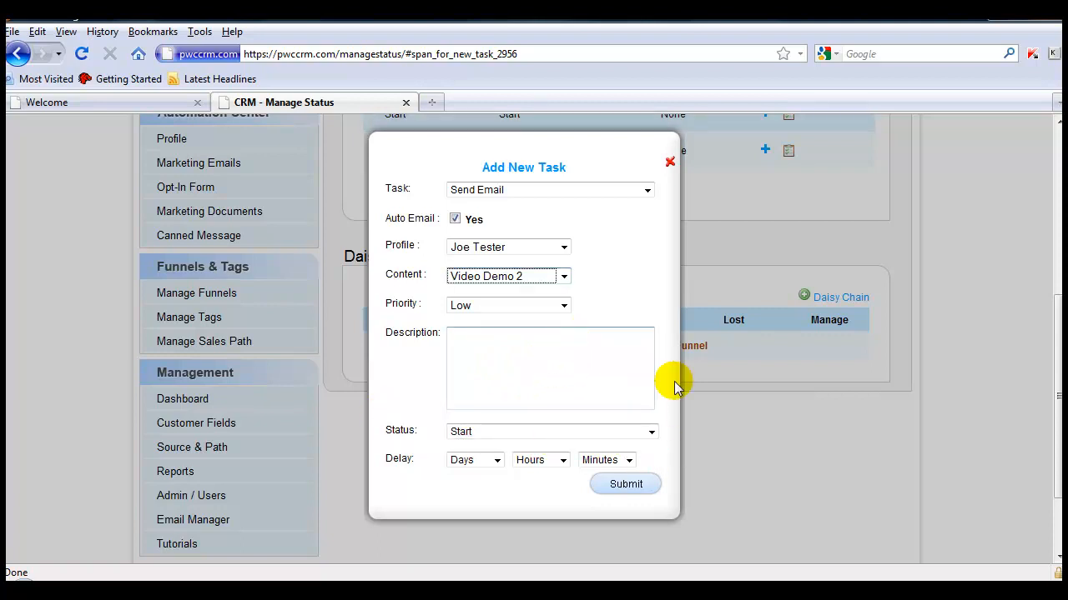
text(30)
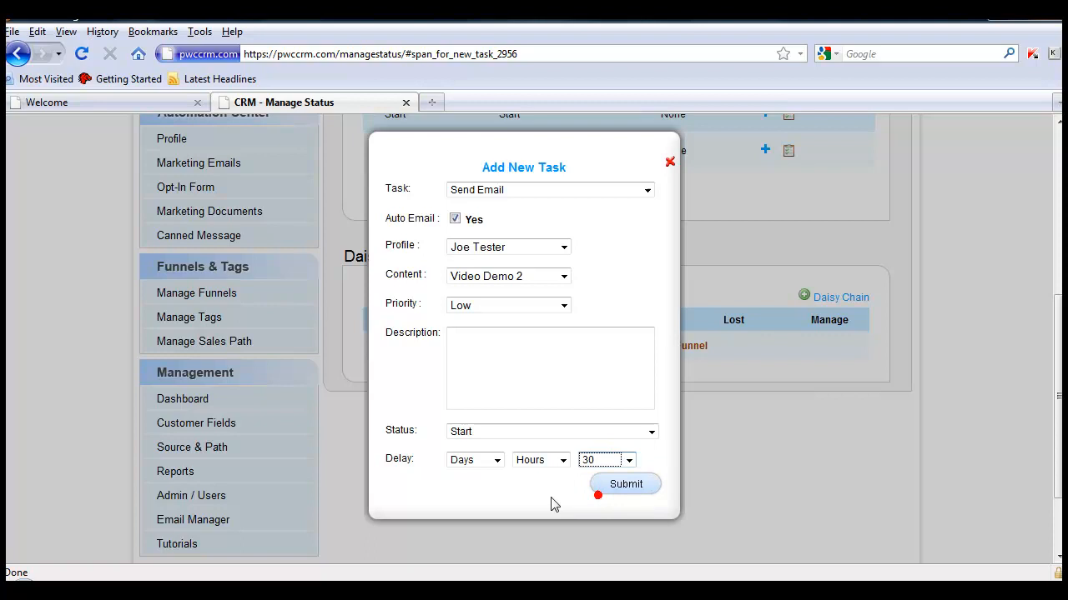
mouse_move(509, 483)
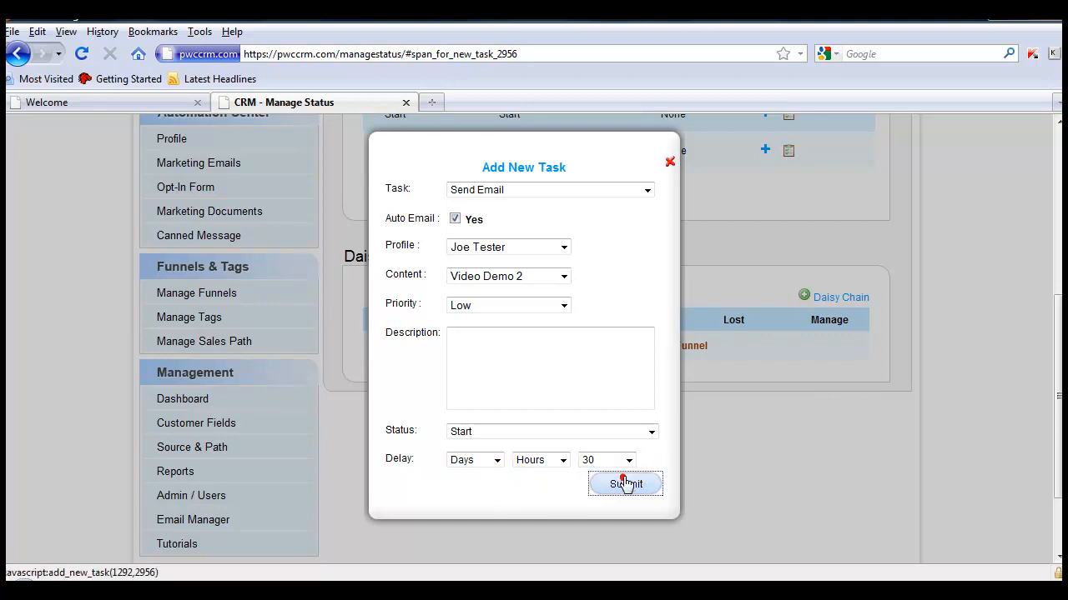
Submit the 30-minute task and begin a second task on the Start point.
click(626, 483)
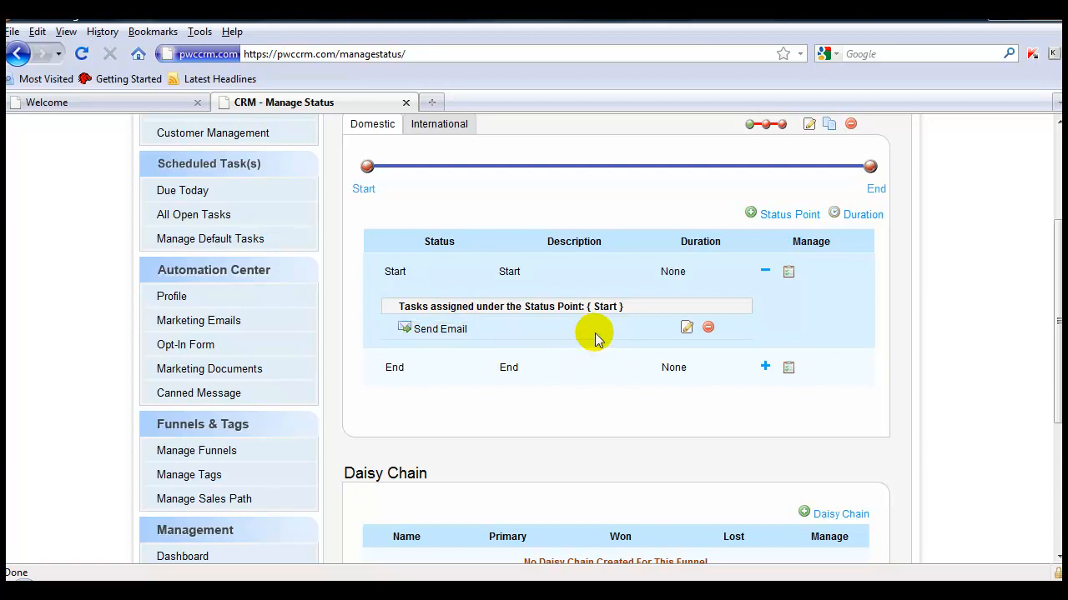
mouse_move(597, 334)
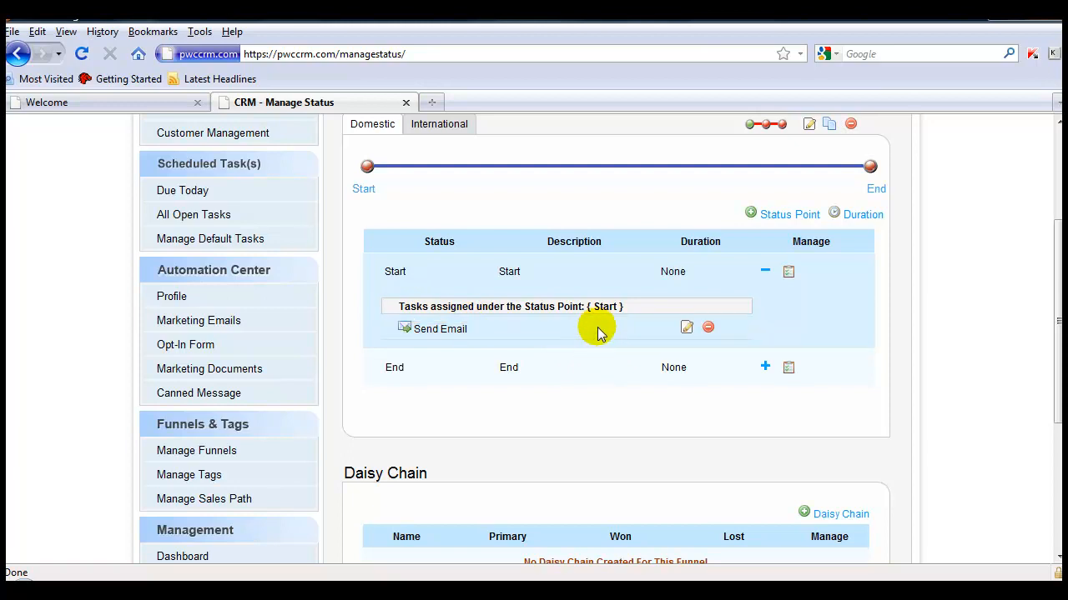
mouse_move(766, 320)
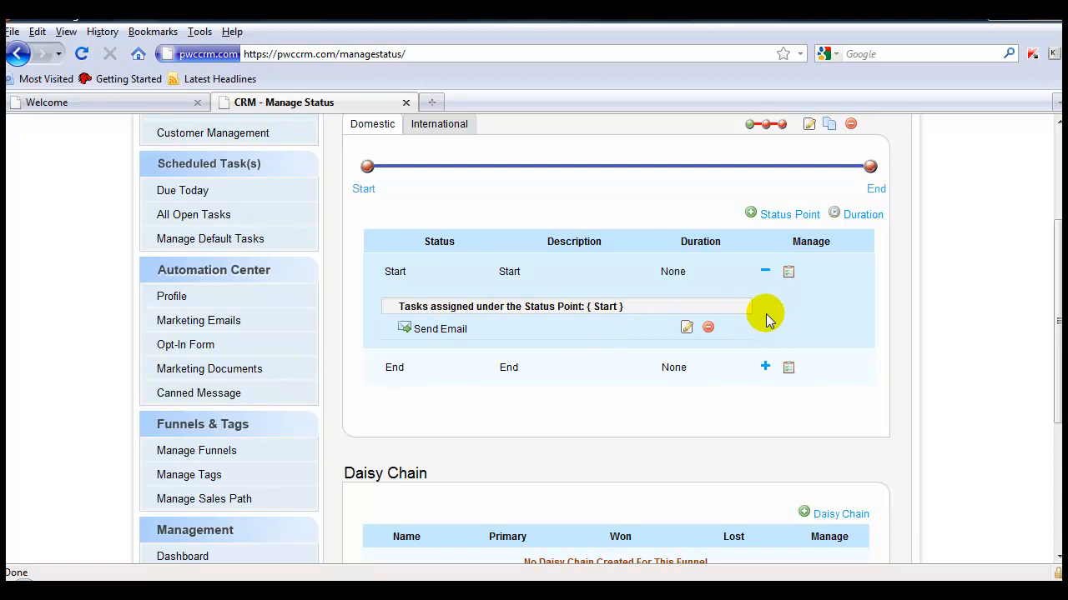
click(764, 367)
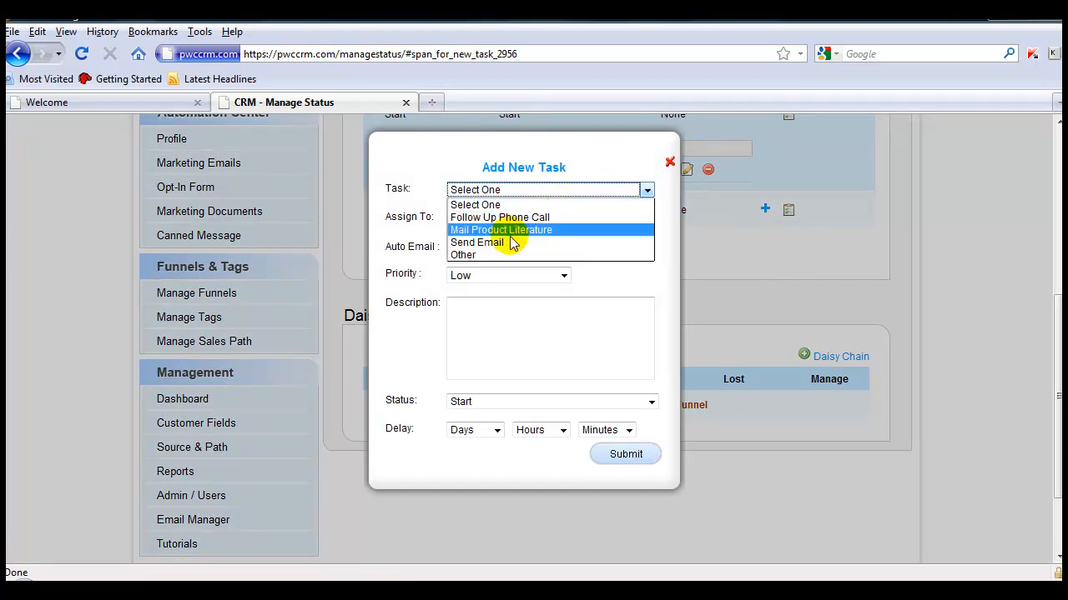
Fill the second task as an automatic Send Email from Joe Tester with Video Demo 1 content.
click(477, 243)
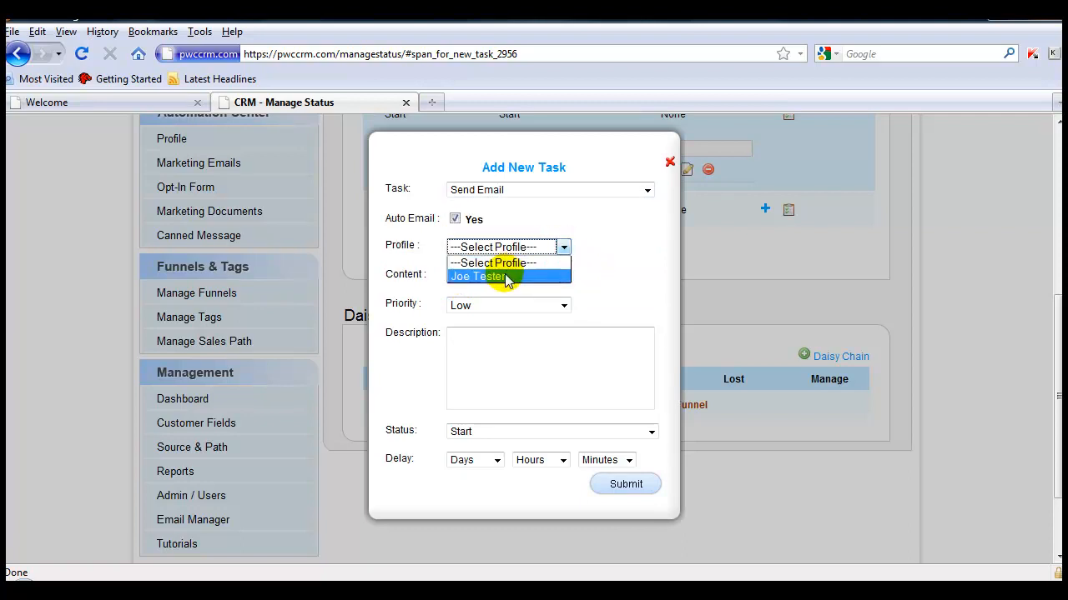
click(477, 277)
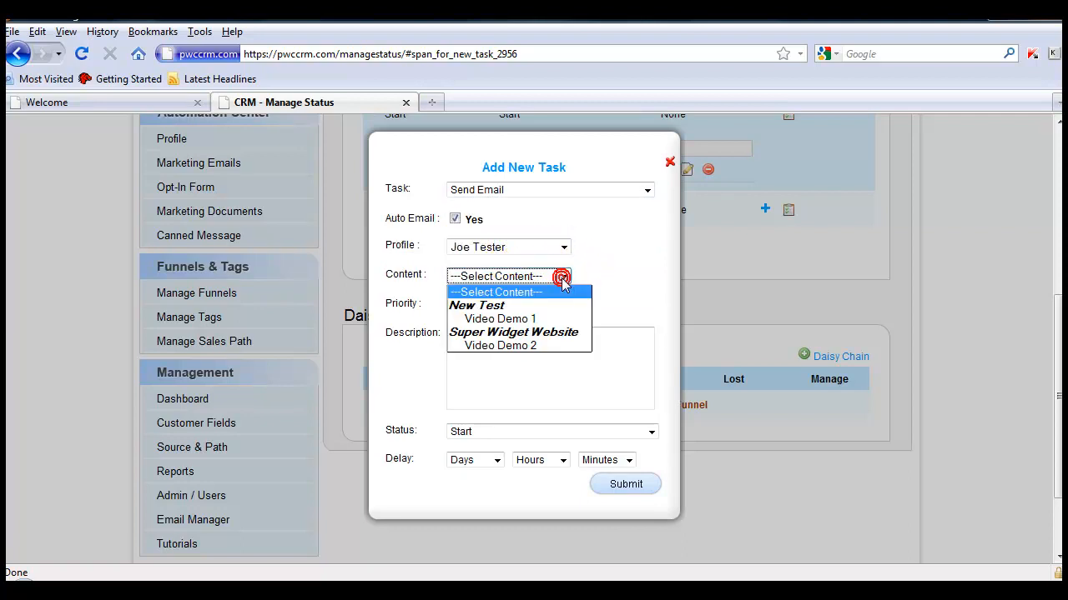
click(501, 319)
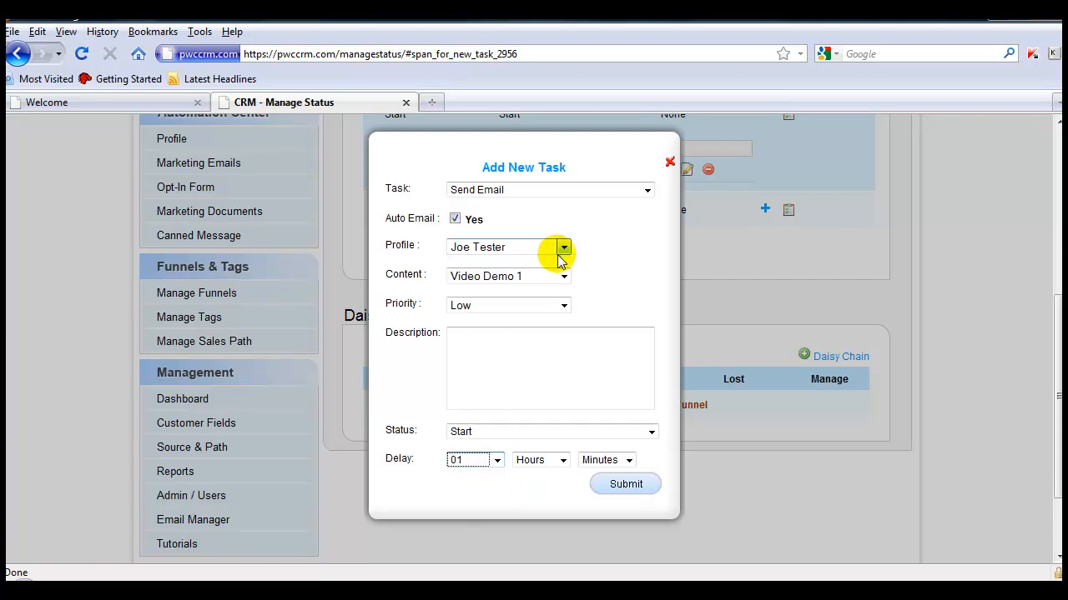
mouse_move(587, 277)
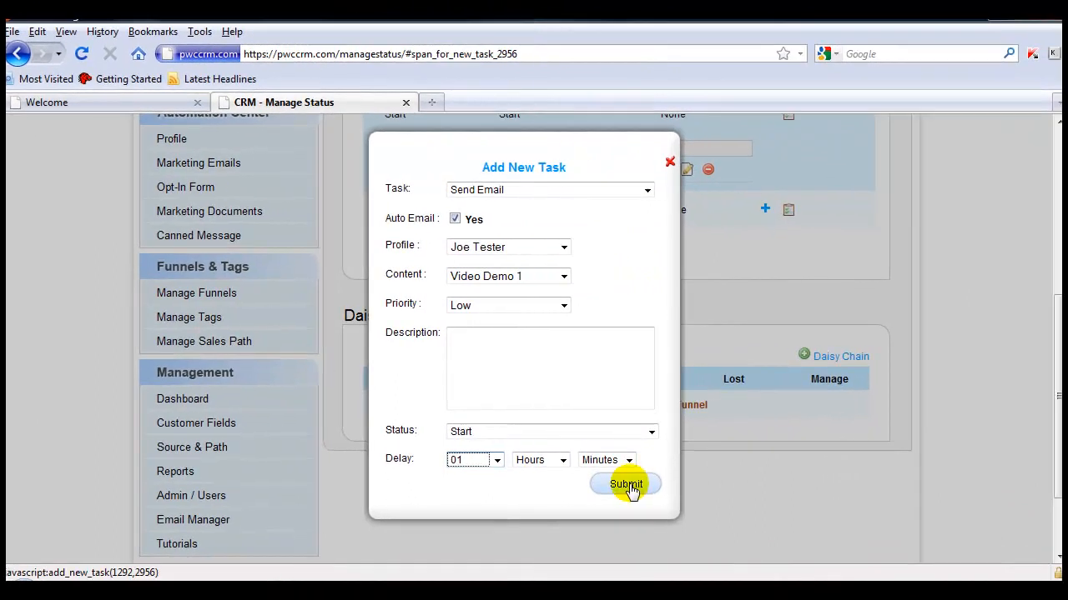
Submit the one-day task and expand Start to show both Send Email tasks.
click(625, 484)
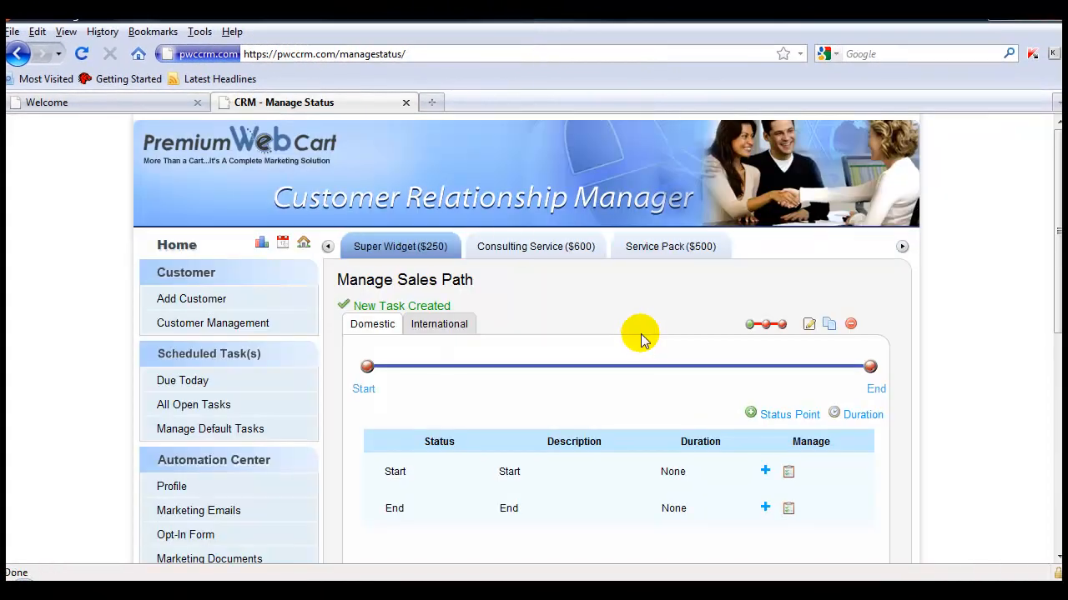
click(764, 470)
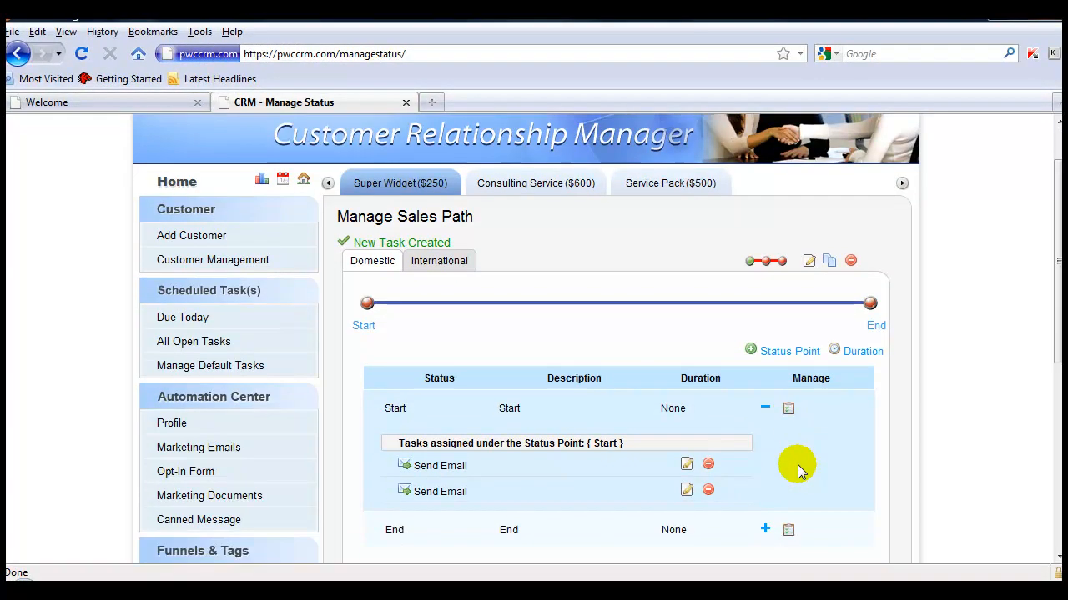
scroll(down, 3)
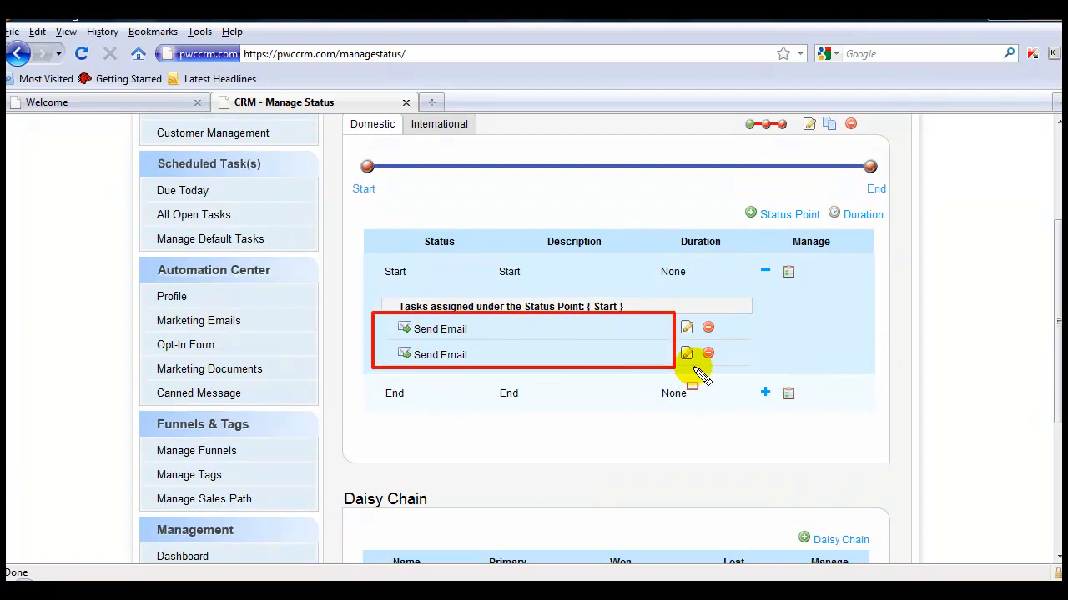